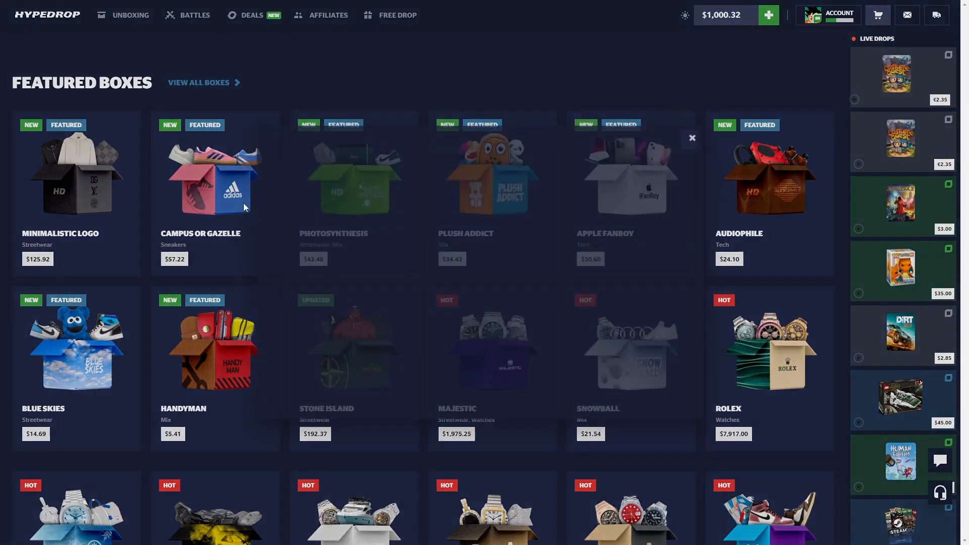
Enter promo code MANNY21 in Deposit and MANNY on the Rewards page.
click(768, 15)
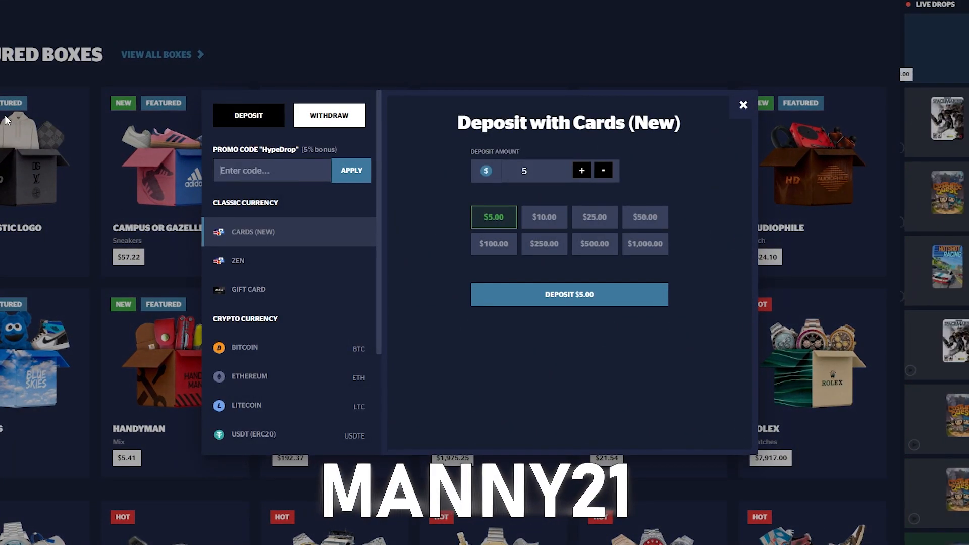
text(MANNY21)
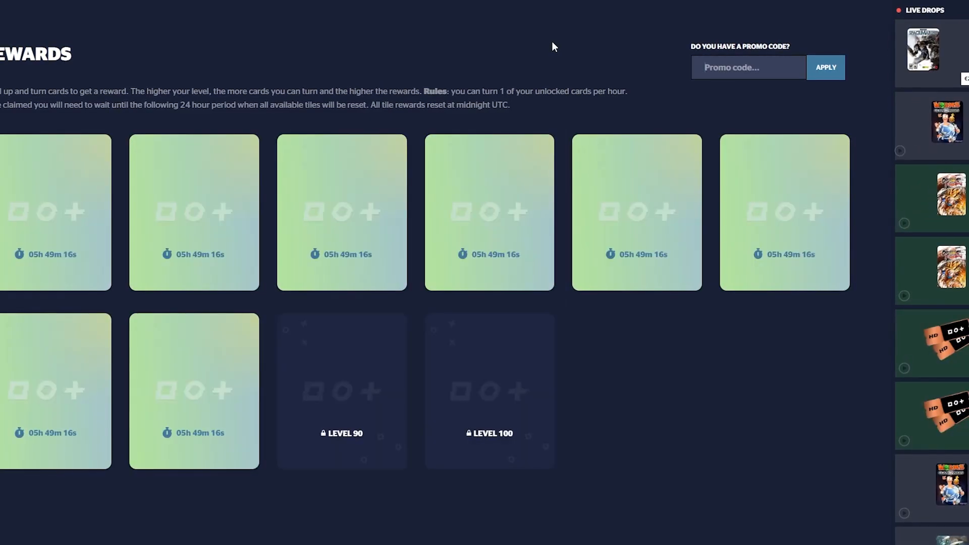
text(MANNY)
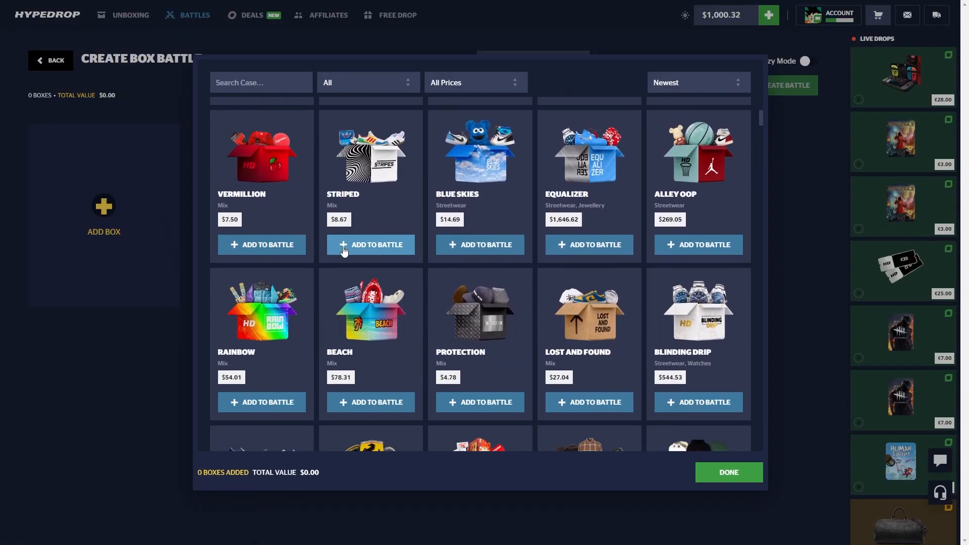
Add Handyman, Blue Skies, Apple Fanboy and Photosynthesis boxes and confirm the selection.
scroll(down, 3)
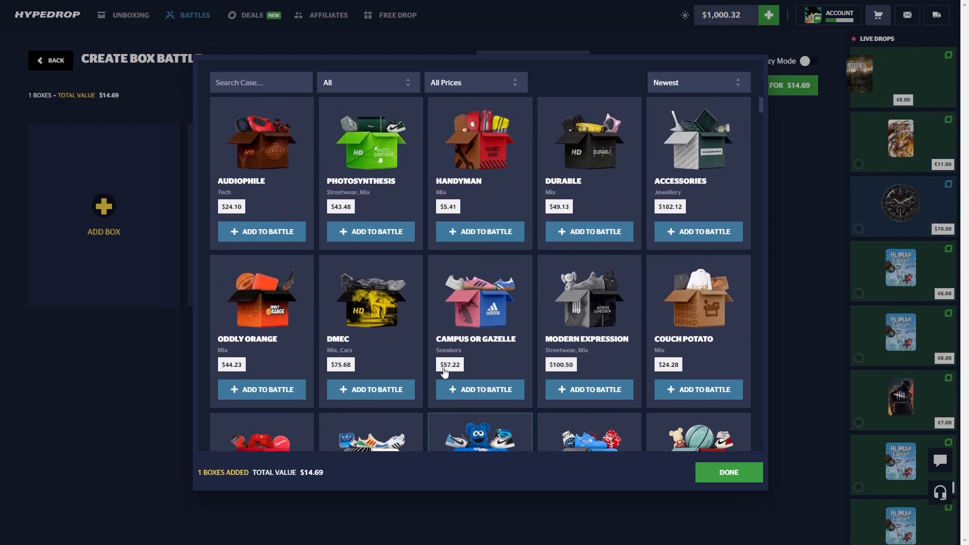
click(479, 232)
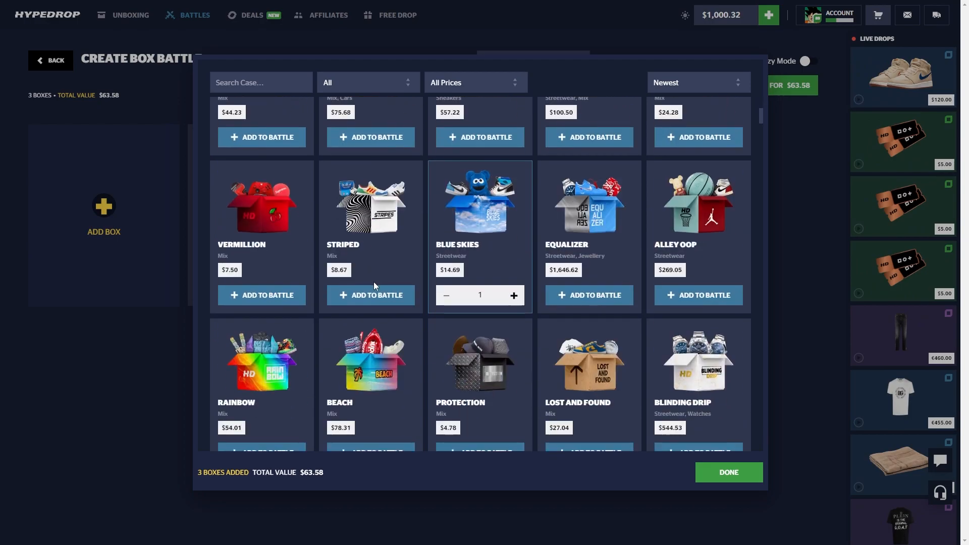
scroll(down, 3)
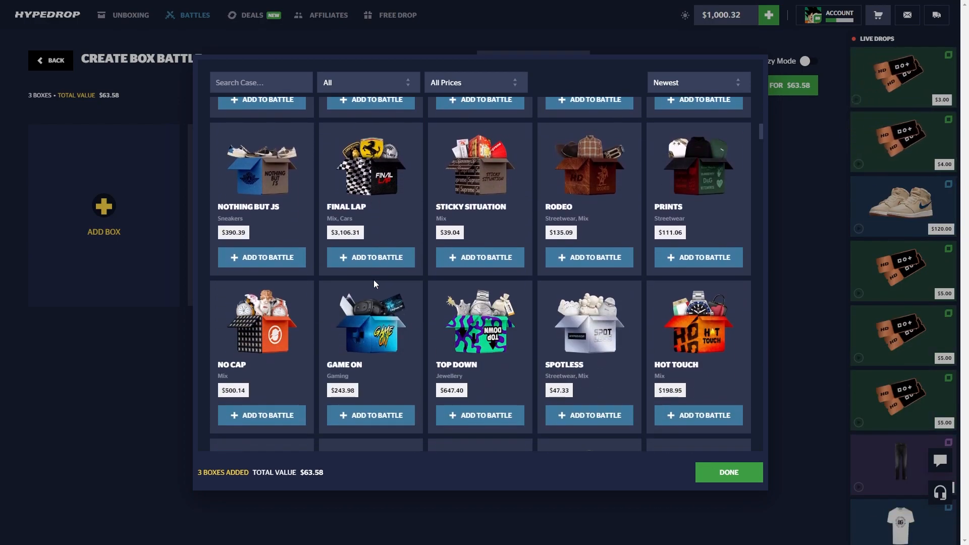
scroll(down, 3)
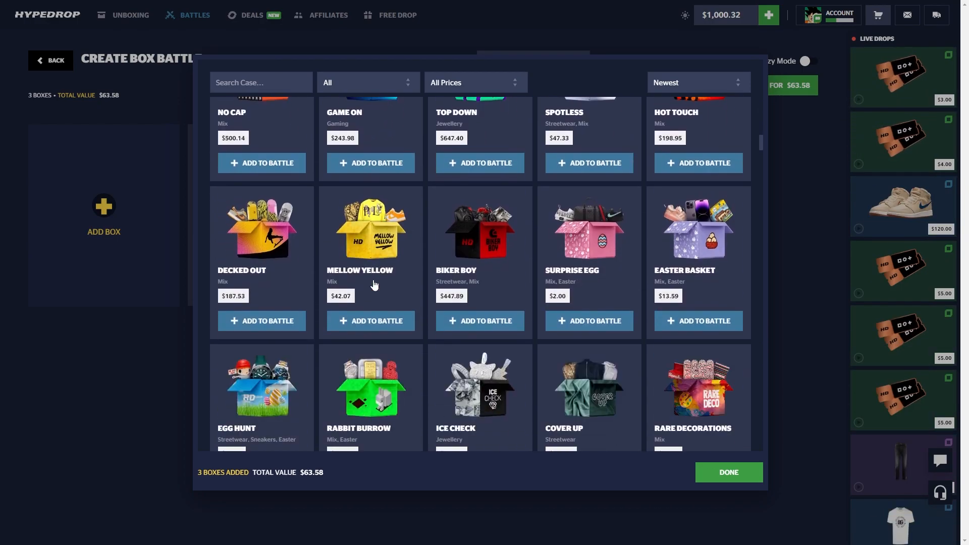
scroll(down, 3)
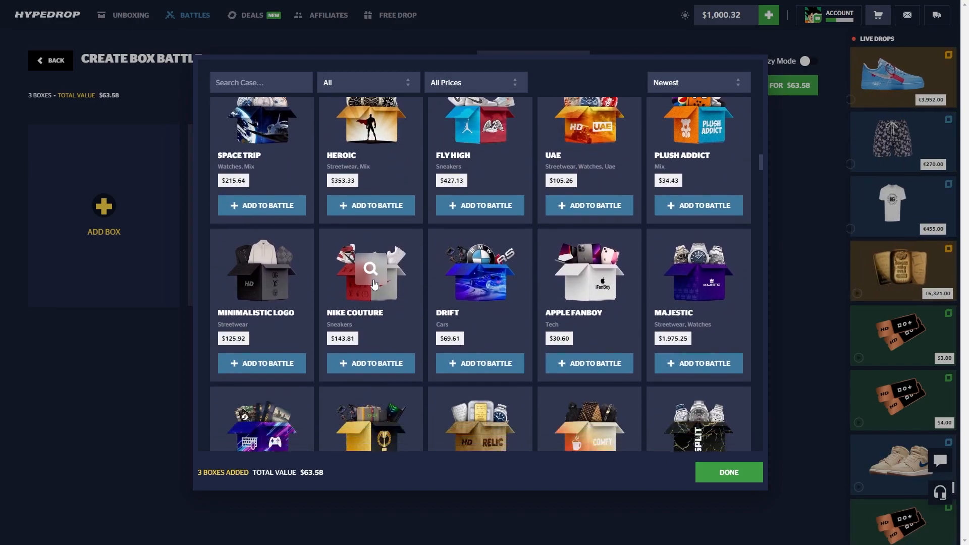
click(728, 472)
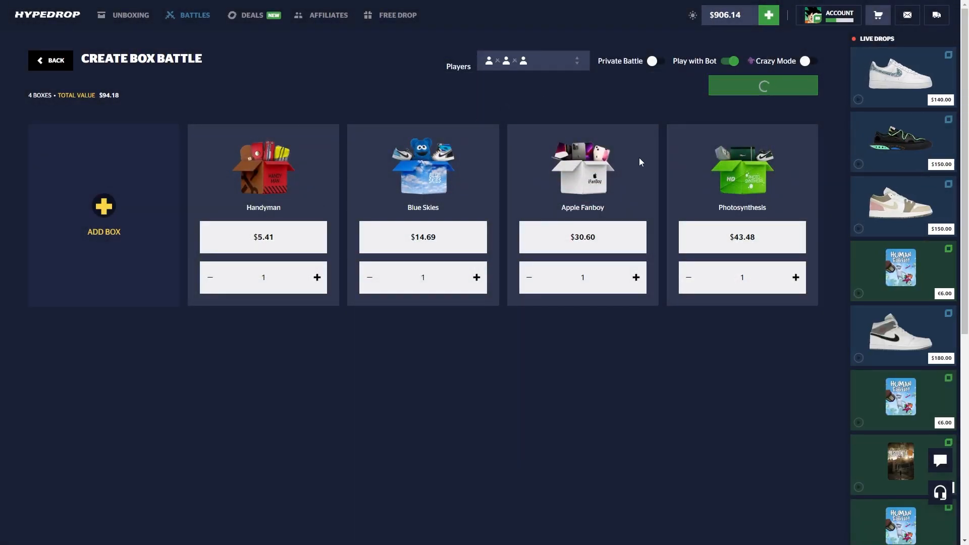
Run the $94.18 bot battle to its end, then return to create another battle.
click(762, 84)
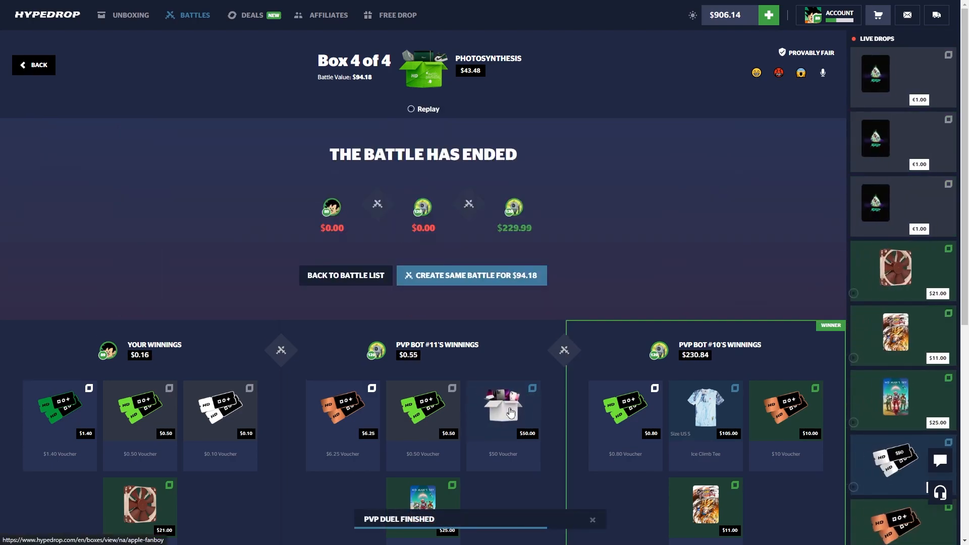
click(471, 274)
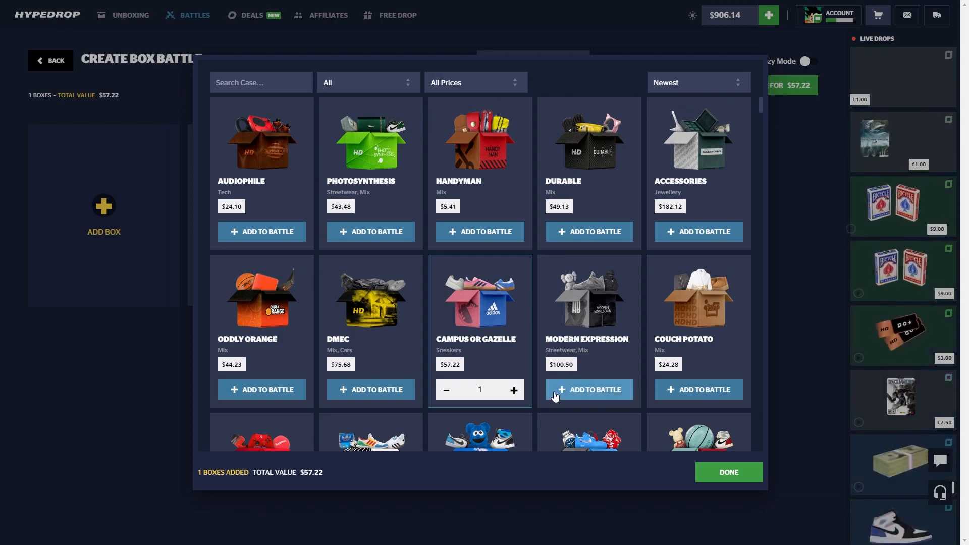
Add the DMEC and Modern Expression boxes and choose the 2v2 team format.
scroll(down, 3)
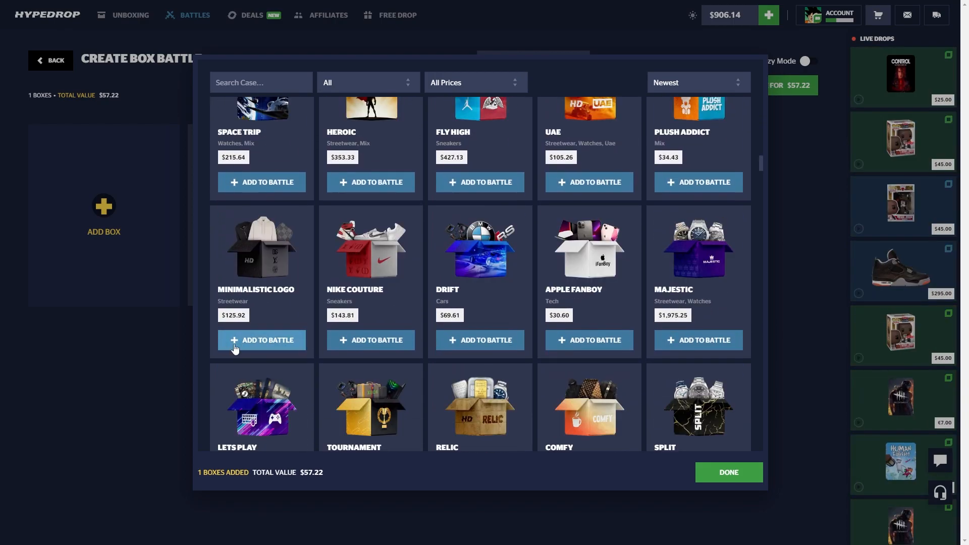
click(262, 340)
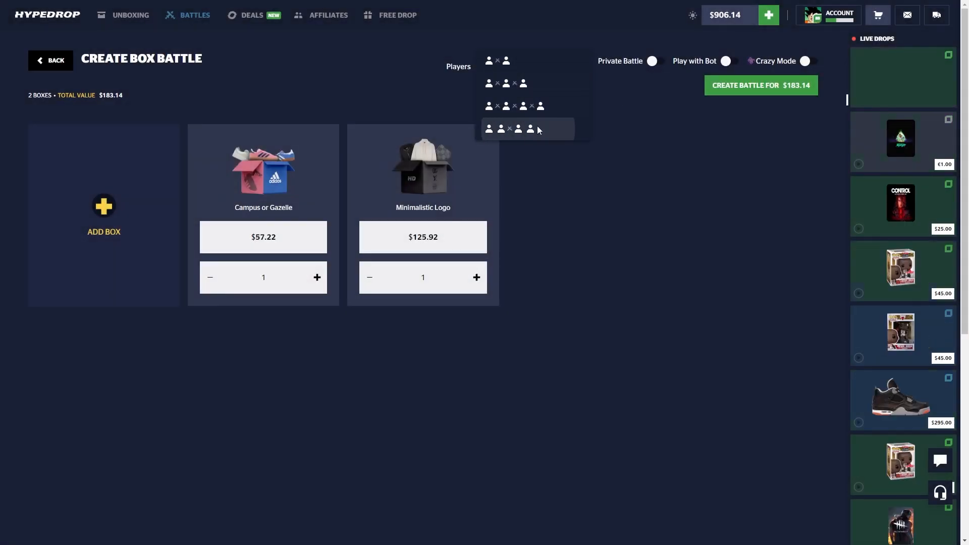
click(760, 85)
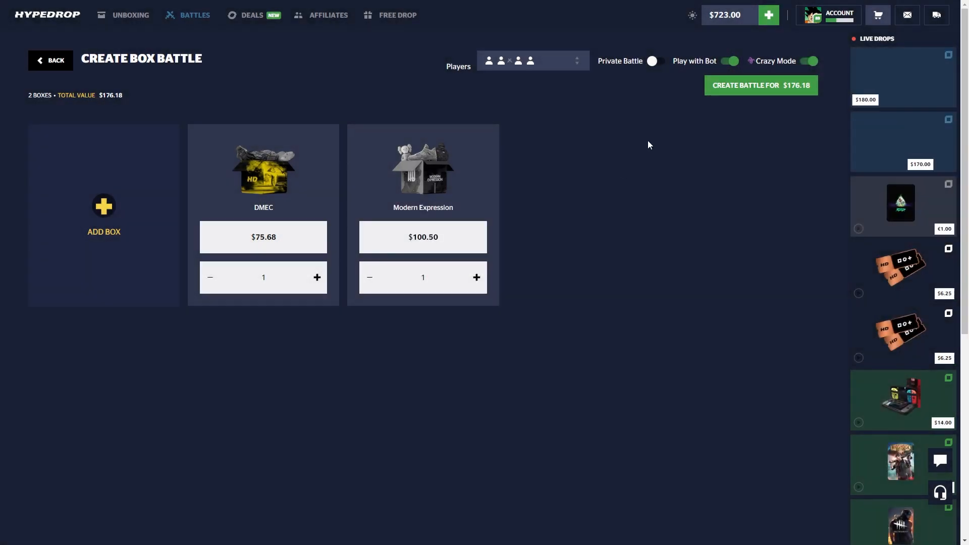
Start the $176.18 crazy-mode battle, watch it finish, then return to battle setup.
click(761, 85)
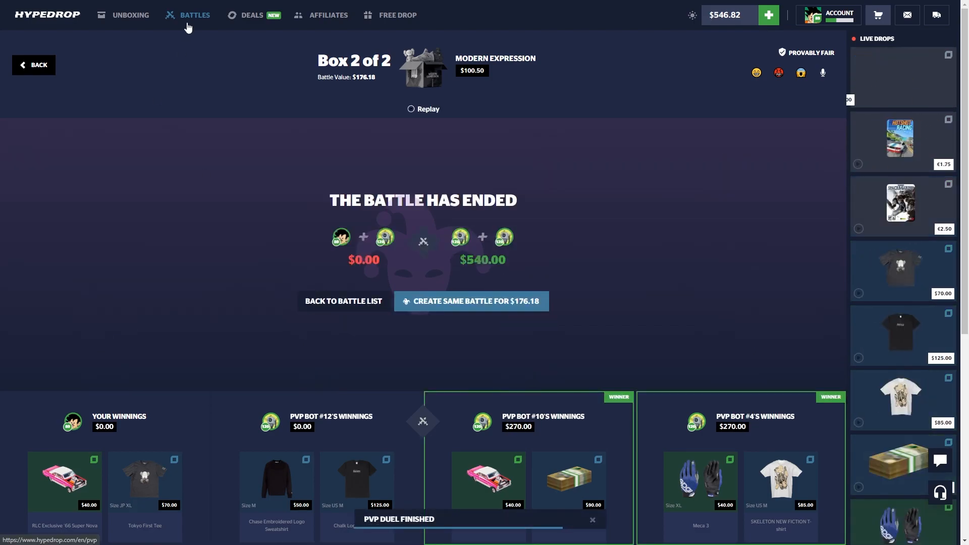
click(471, 301)
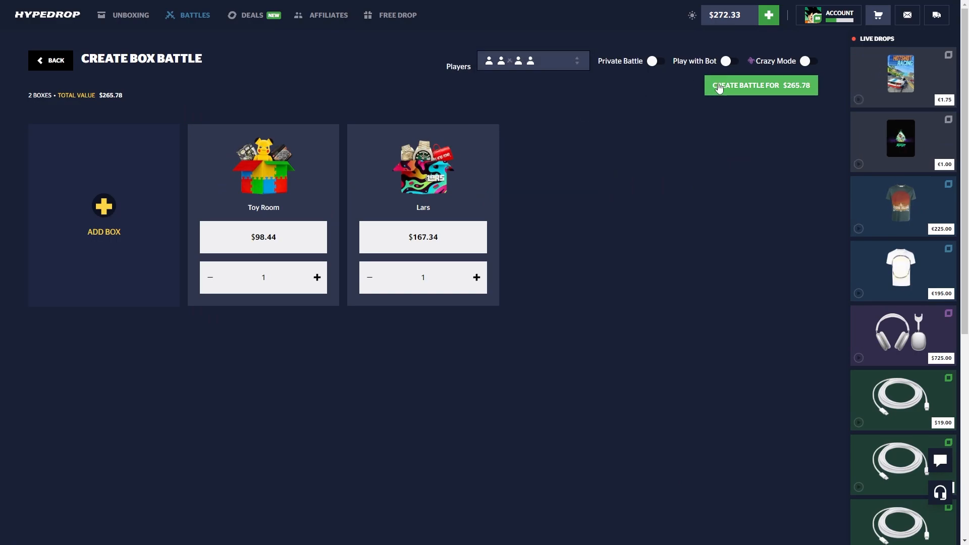
Create the $265.78 Toy Room and Lars battle and seat a bot in an empty slot.
click(761, 85)
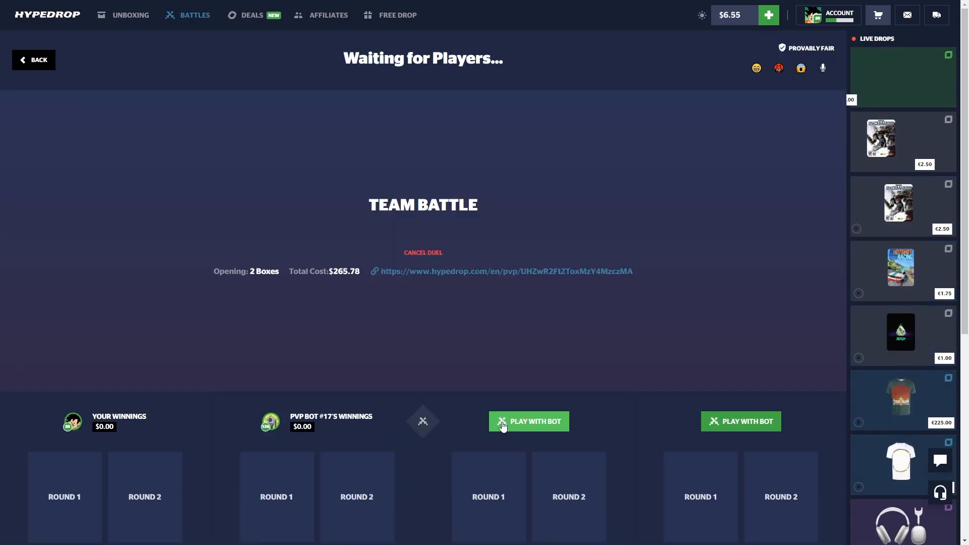
click(528, 421)
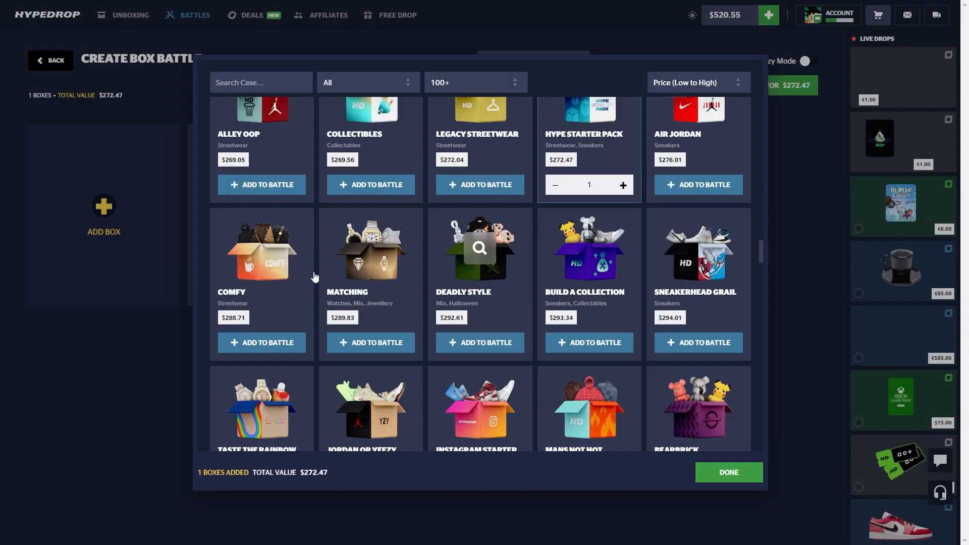
Create the $272.47 Hype Starter Pack battle and fill the open seat with a bot.
click(727, 473)
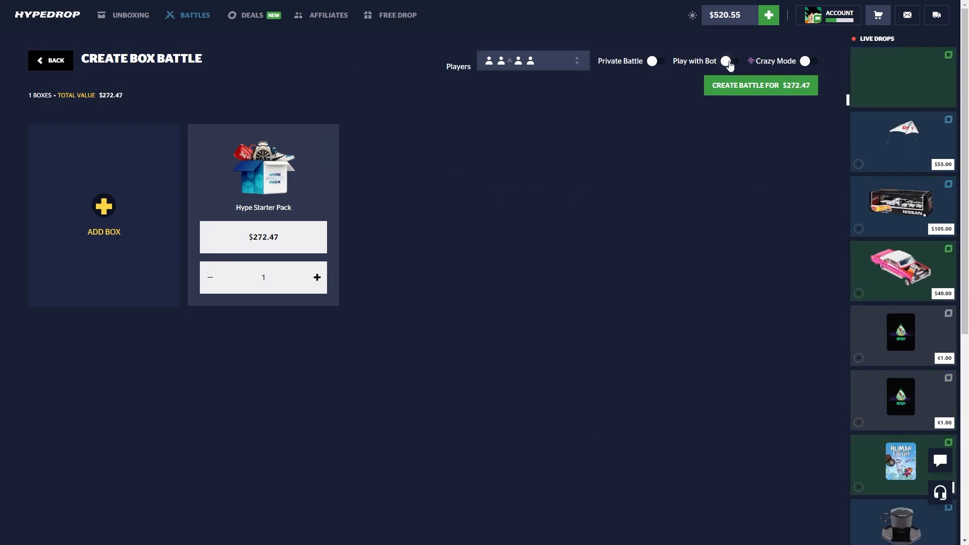
click(761, 84)
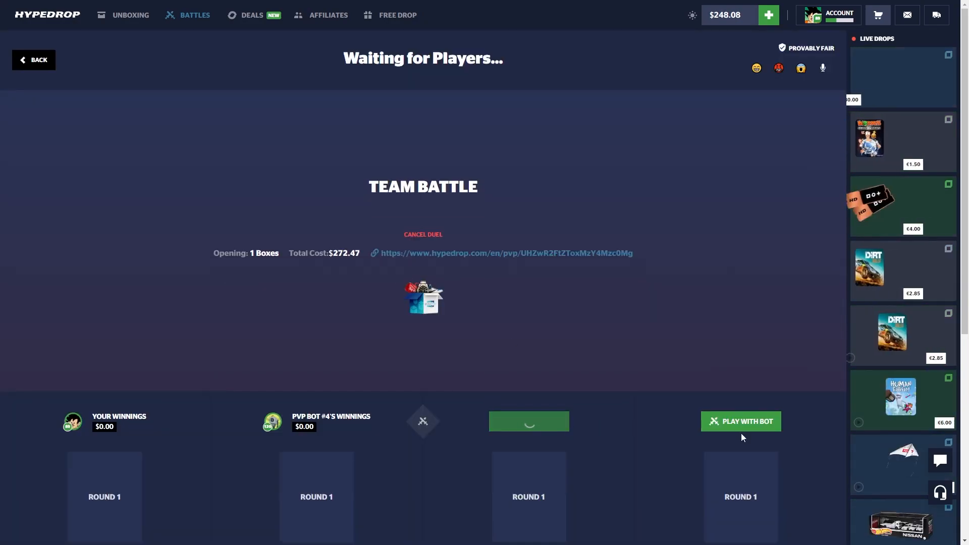
click(740, 421)
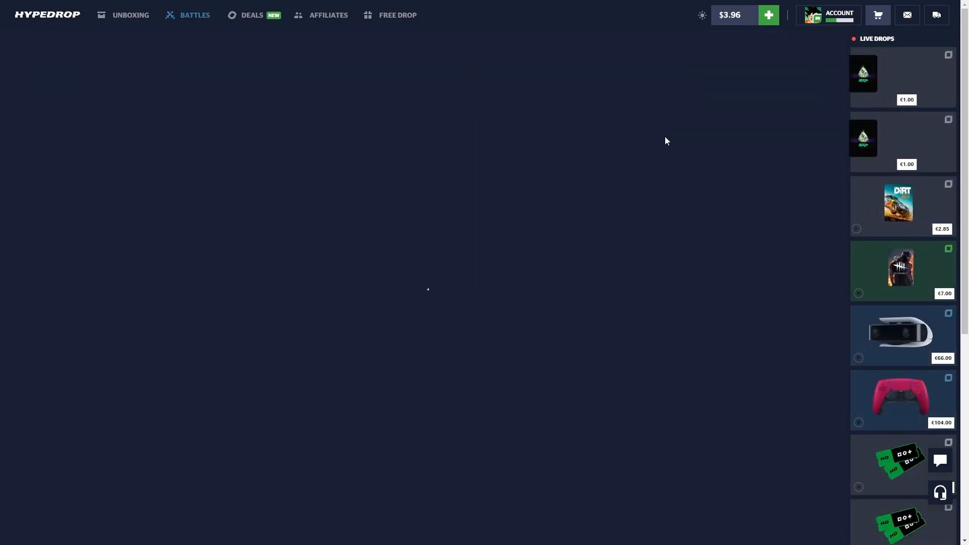
Let the Witch Cauldron battle run until the player's team wins $685.
right_click(740, 422)
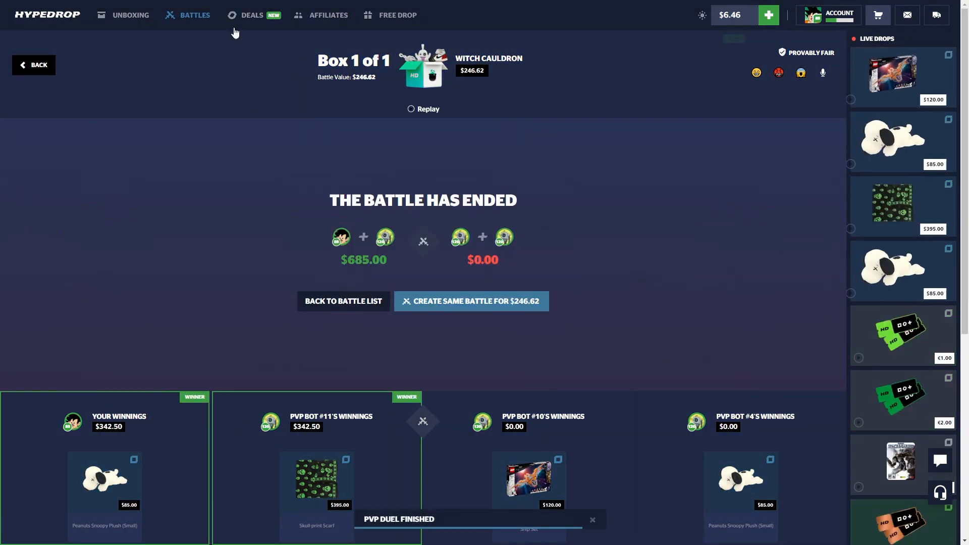
Return to battle setup and choose the 2v2 team format for the new battle.
click(476, 300)
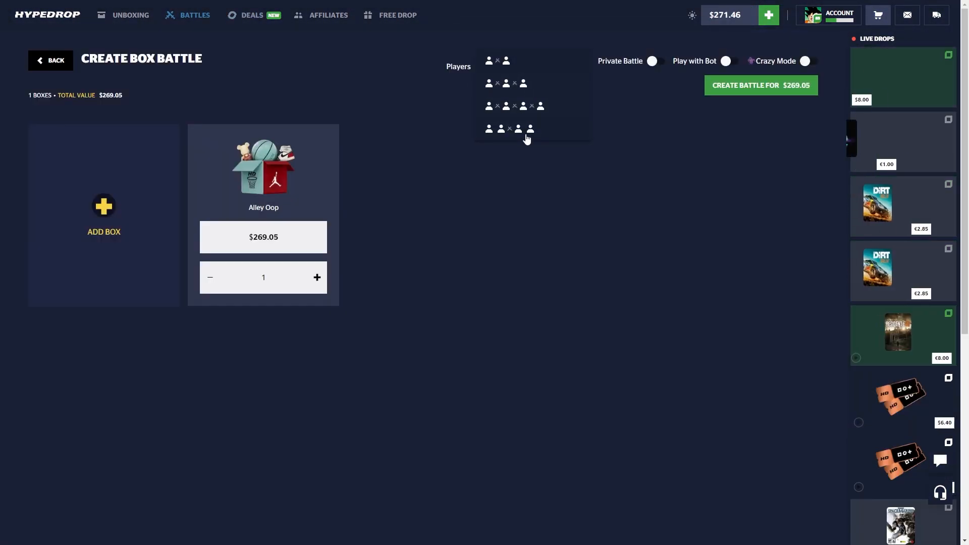
click(760, 85)
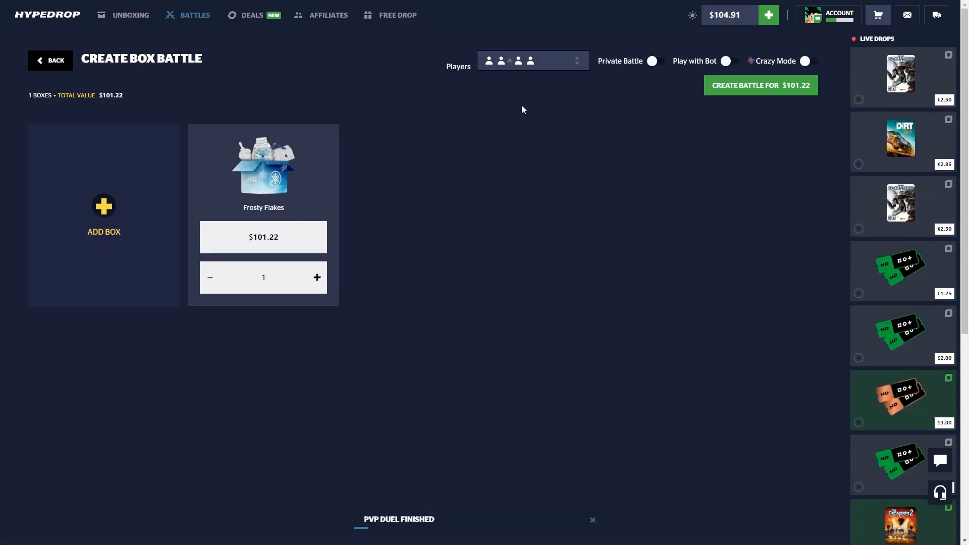
Build a two-player battle with the Kazlic and Lars boxes totalling $333.20.
click(807, 60)
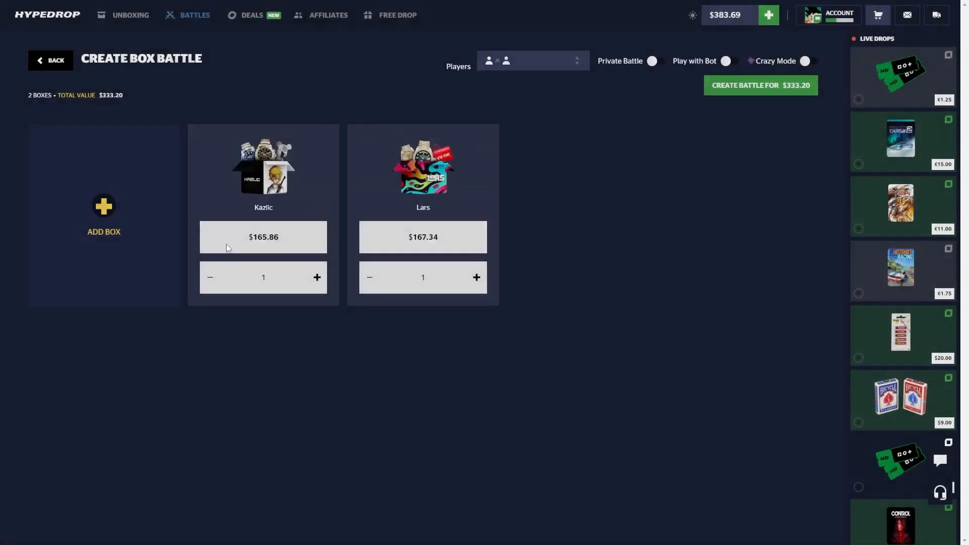
Launch the $333.20 Kazlic and Lars team battle with bots filling the seats.
click(727, 61)
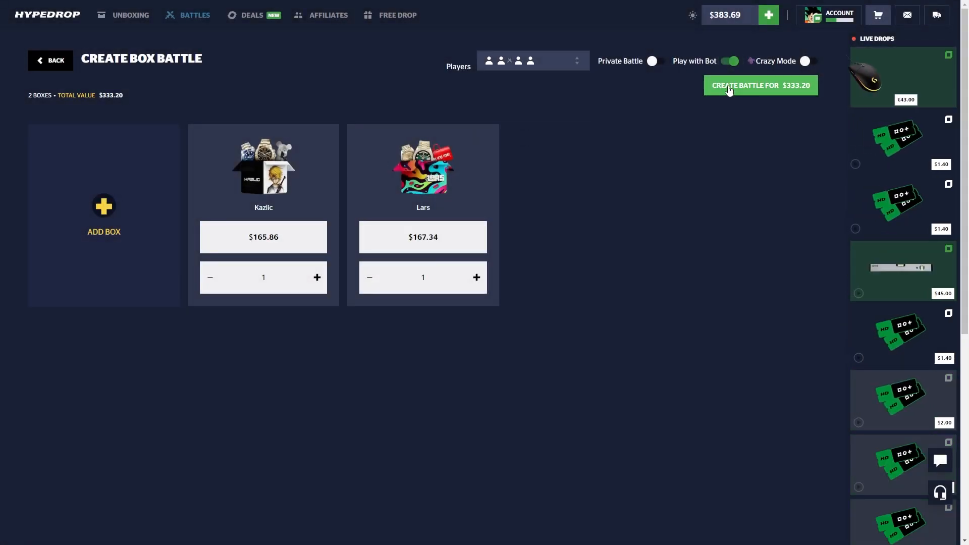
click(760, 84)
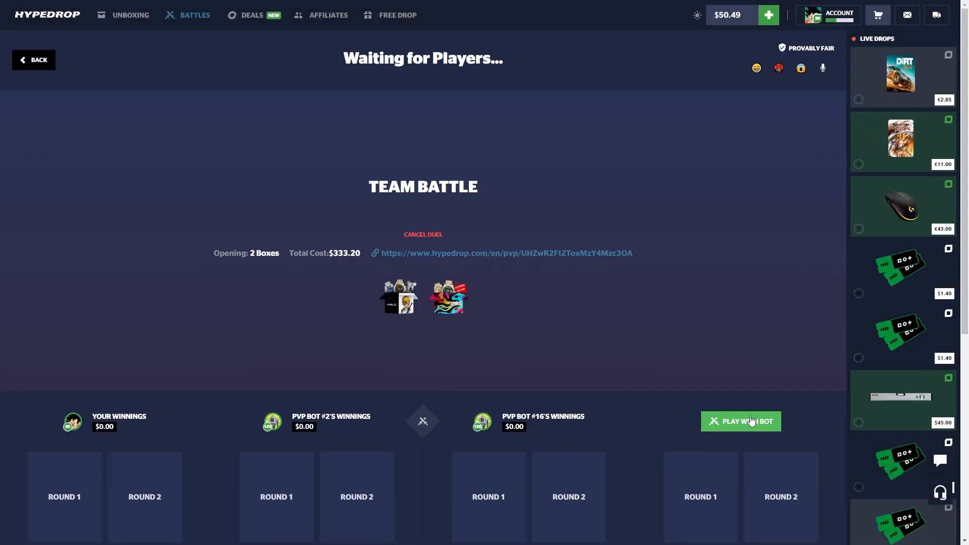
click(741, 420)
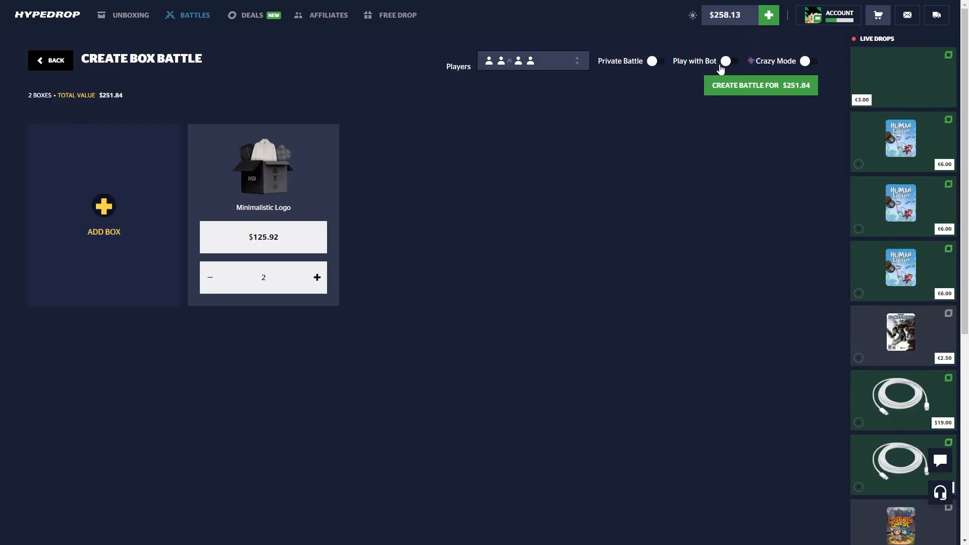
Fill the Minimalistic Logo battle with bots, win $1,064, and return to battles.
click(759, 85)
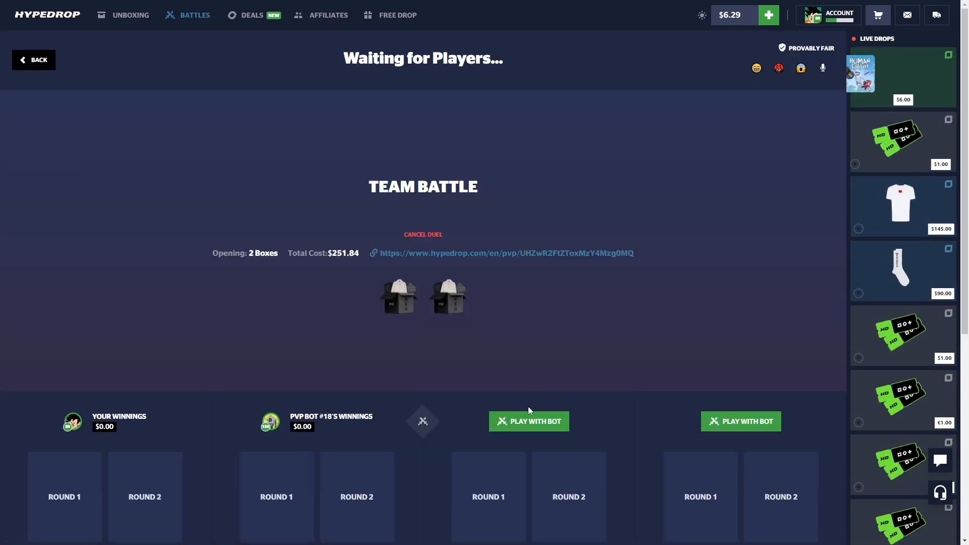
click(528, 421)
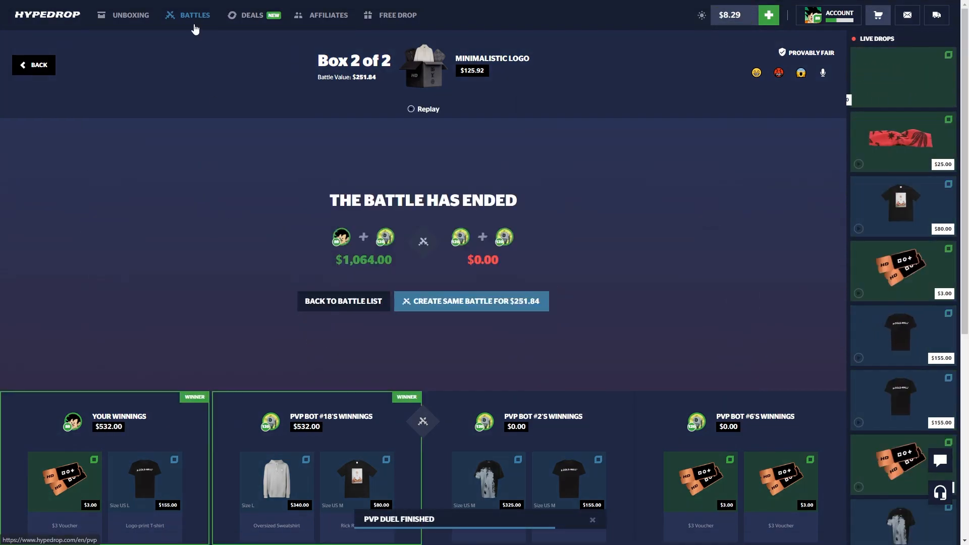
click(470, 300)
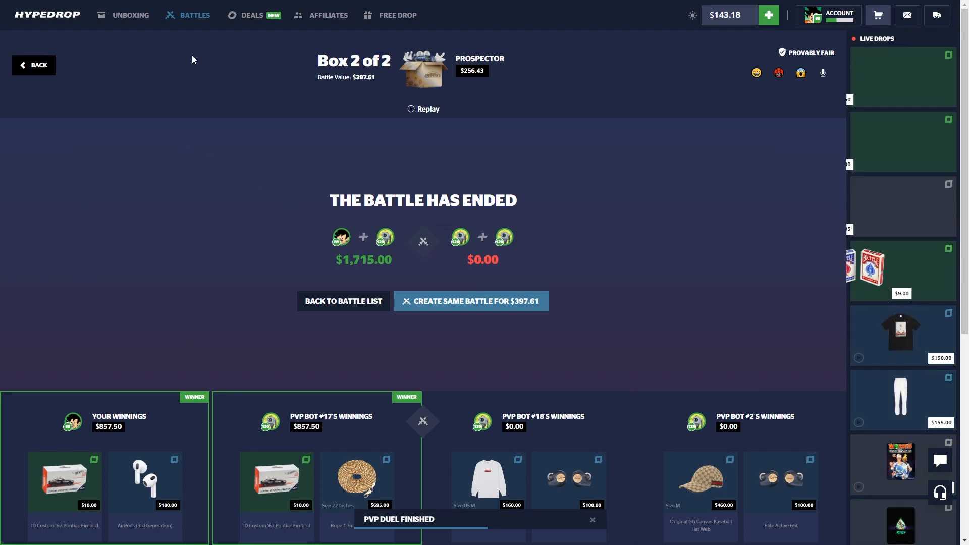
Create the Silver Hunter bot battle leading into the $101.22 Frosty Flakes win of $535.
click(471, 300)
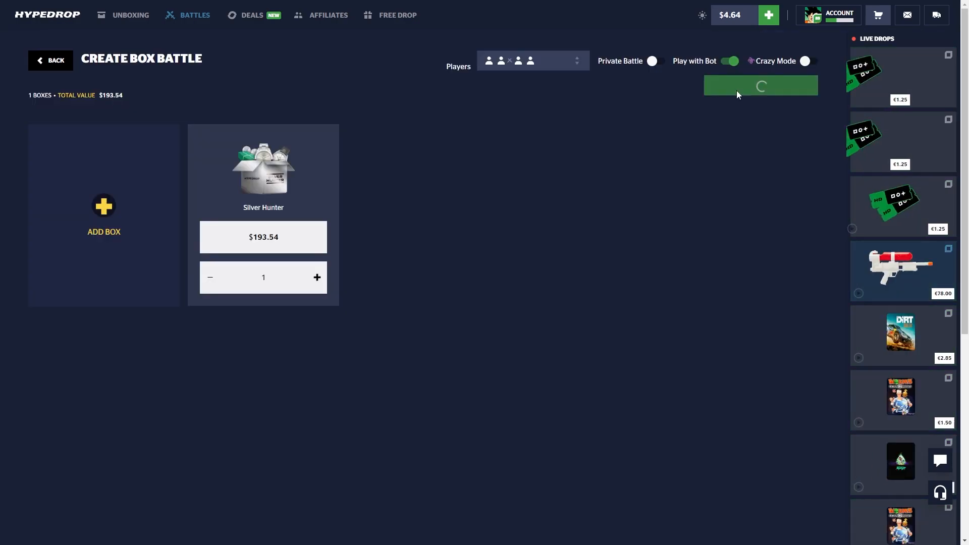
click(759, 85)
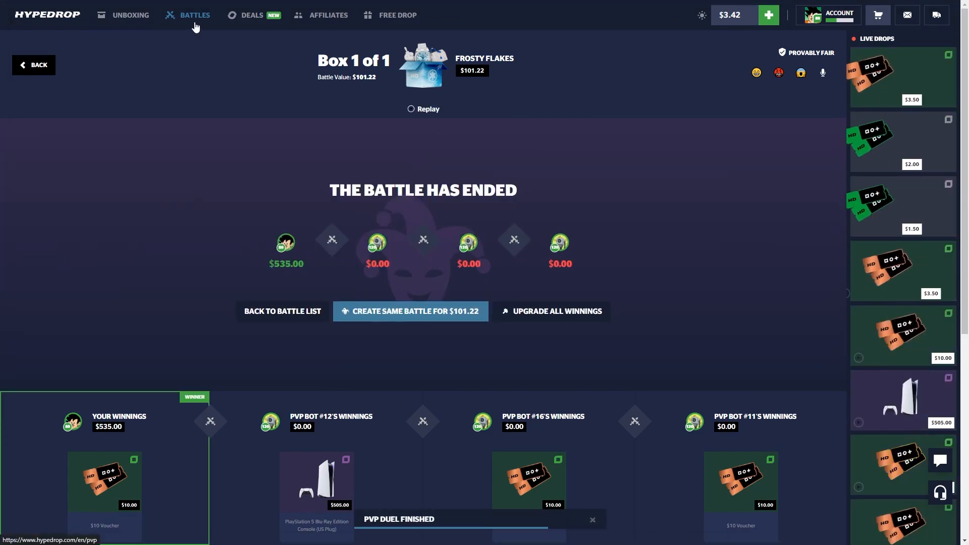
Run bot battles with the Tournament, BMW and Dubai boxes in turn.
click(411, 311)
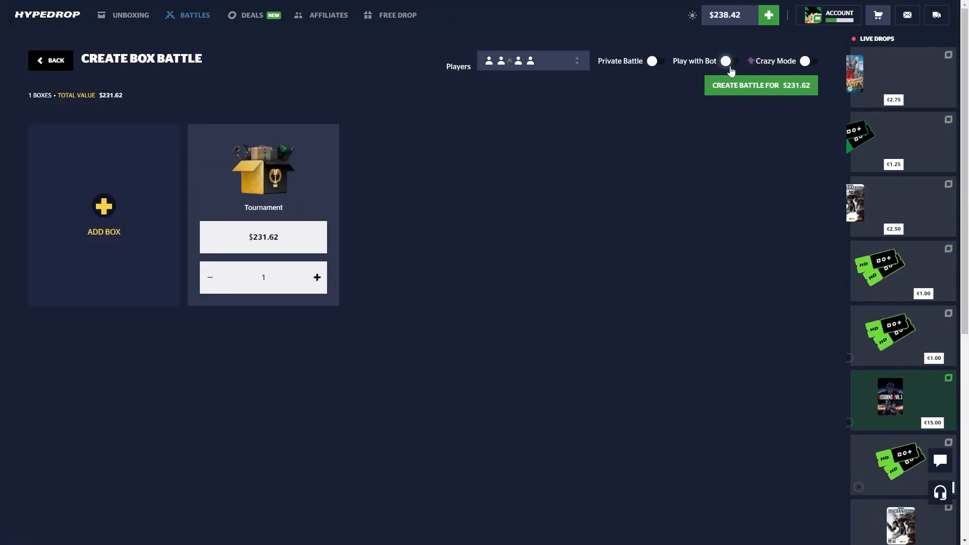
click(761, 85)
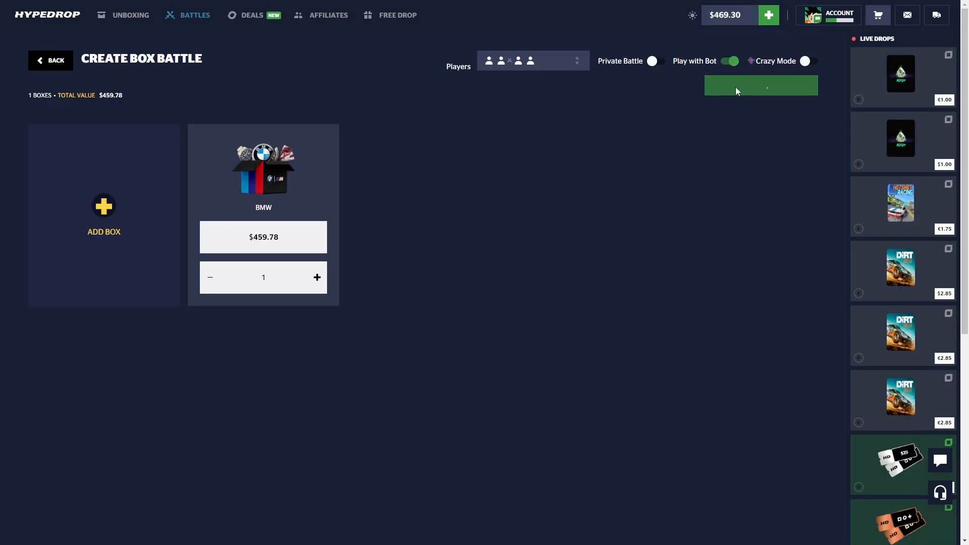
click(761, 85)
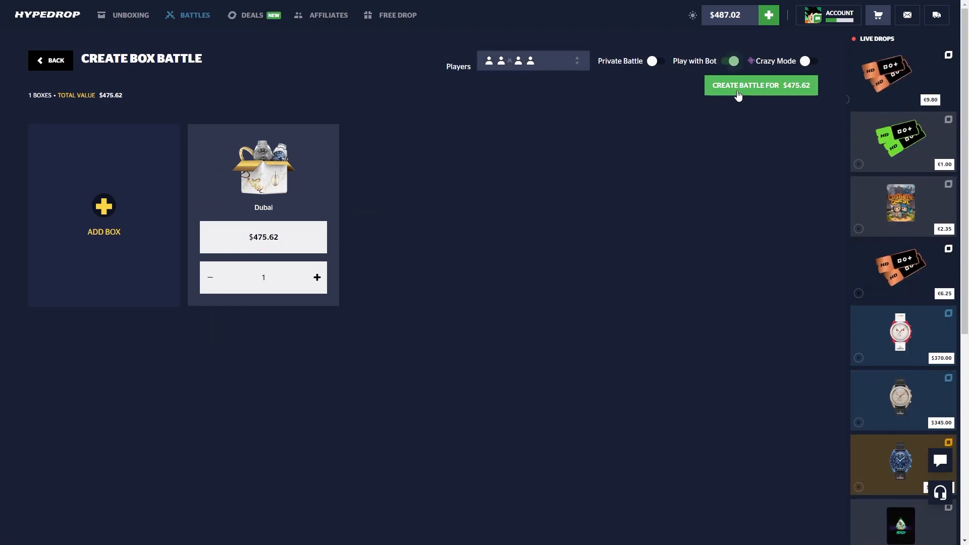
click(761, 85)
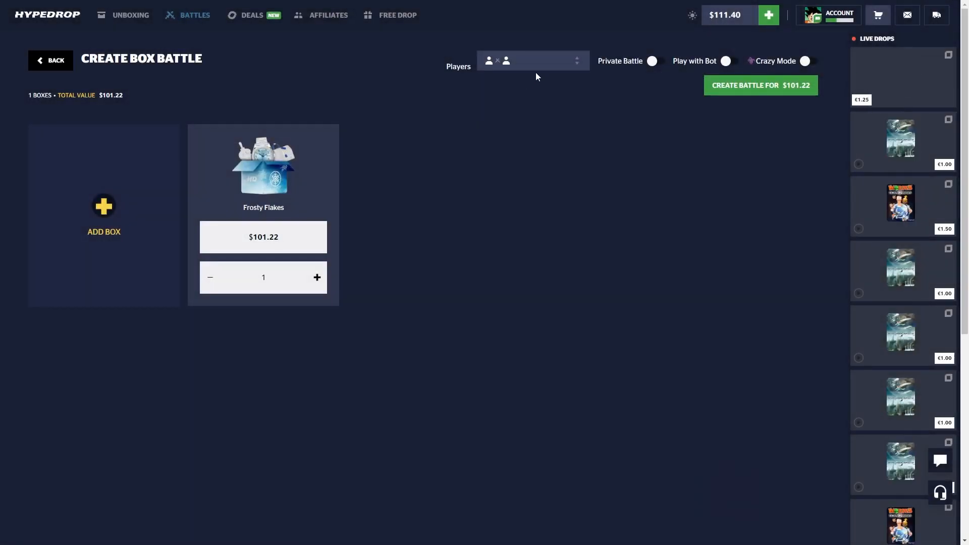
Play the four-player Crazy Mode Frosty Flakes battle to a $10 draw, then go to Deals.
click(807, 60)
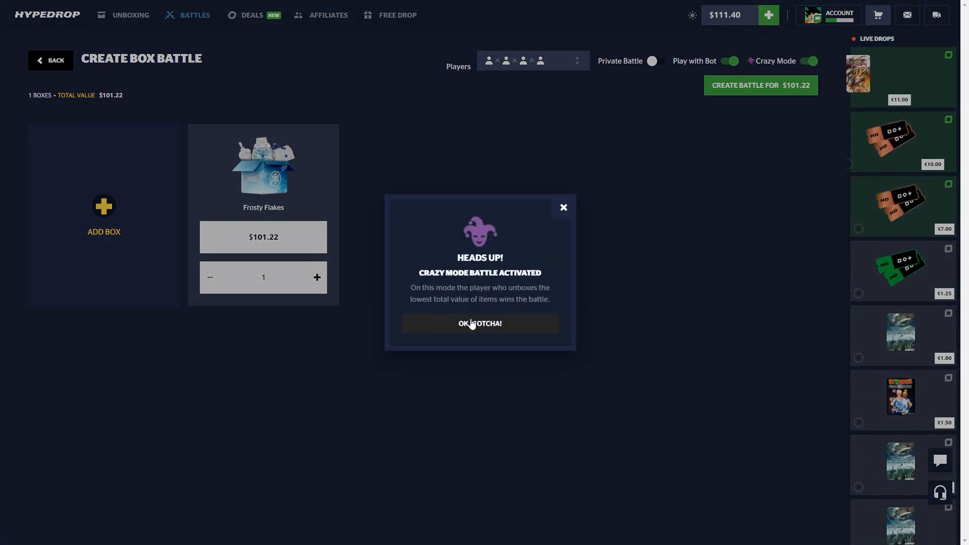
click(759, 85)
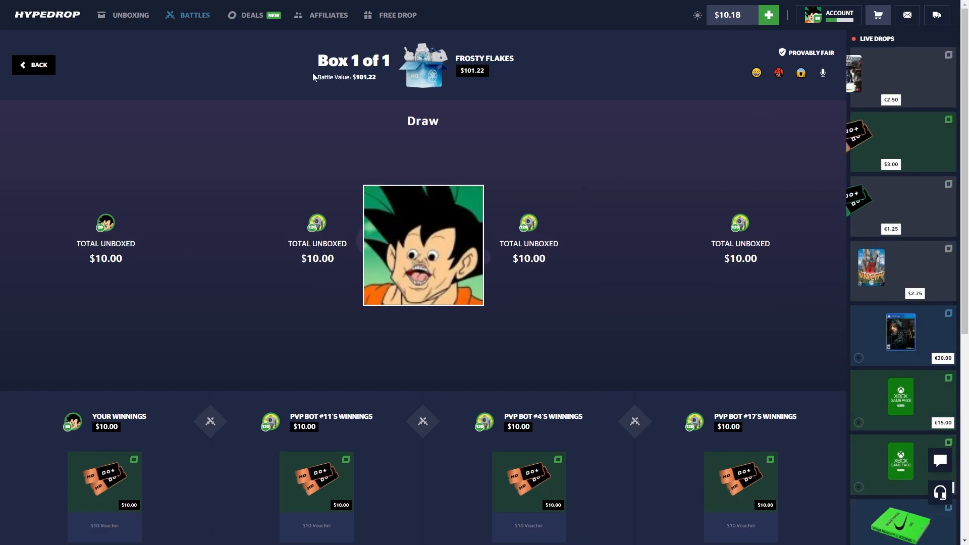
click(252, 16)
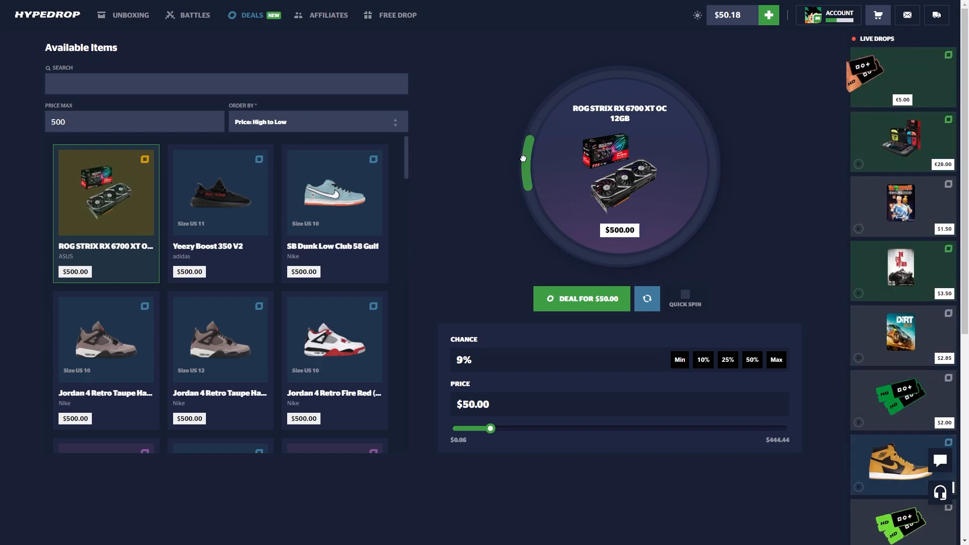
Spin the $50 ROG STRIX deal, leaving $0.18, and bring up the deposit window.
click(581, 299)
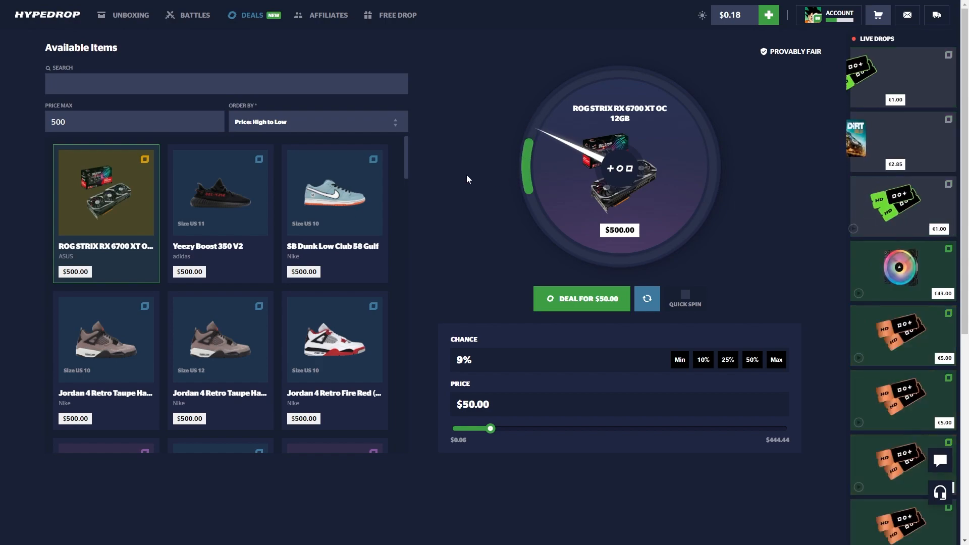
click(195, 15)
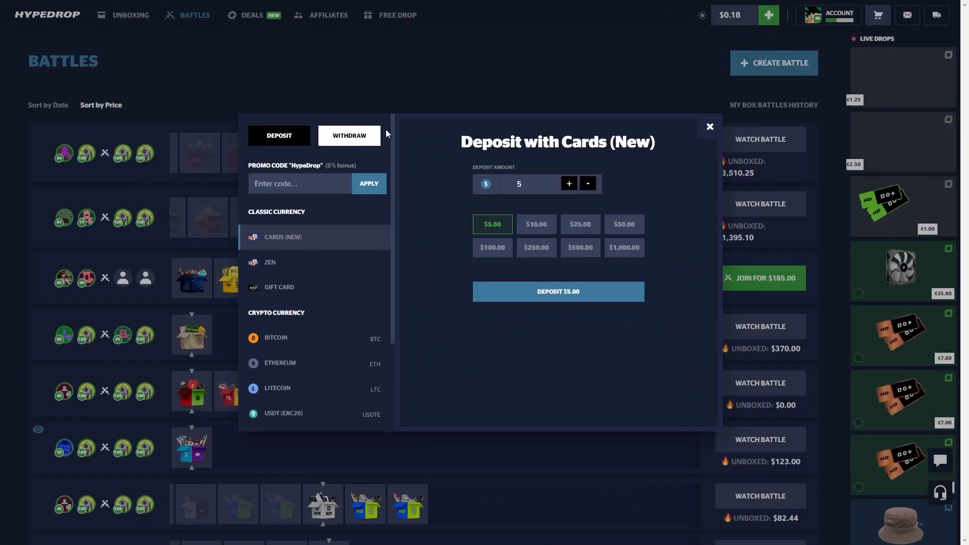
Withdraw the $1,400 soccer pendant via ETH with the 2FA code, then reopen deposits.
click(348, 135)
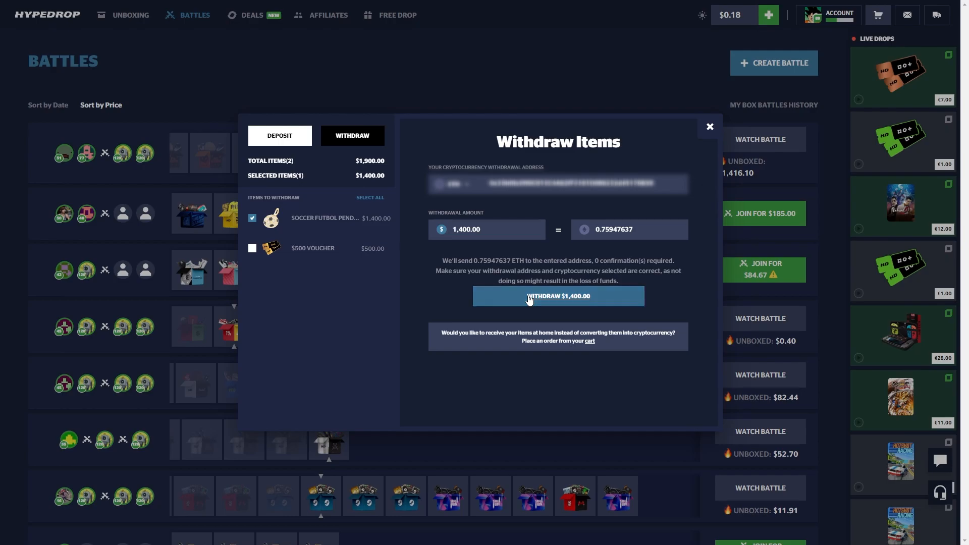
click(557, 296)
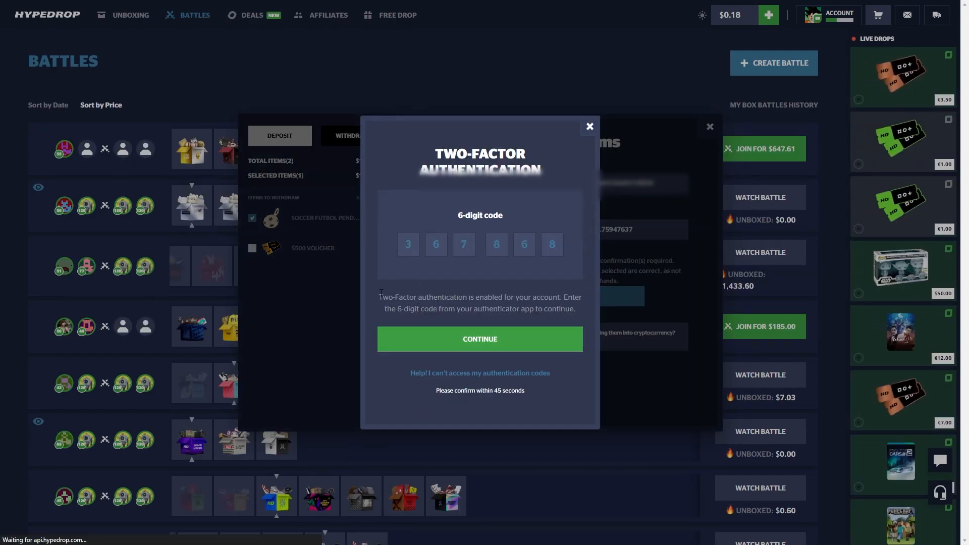
mouse_move(304, 288)
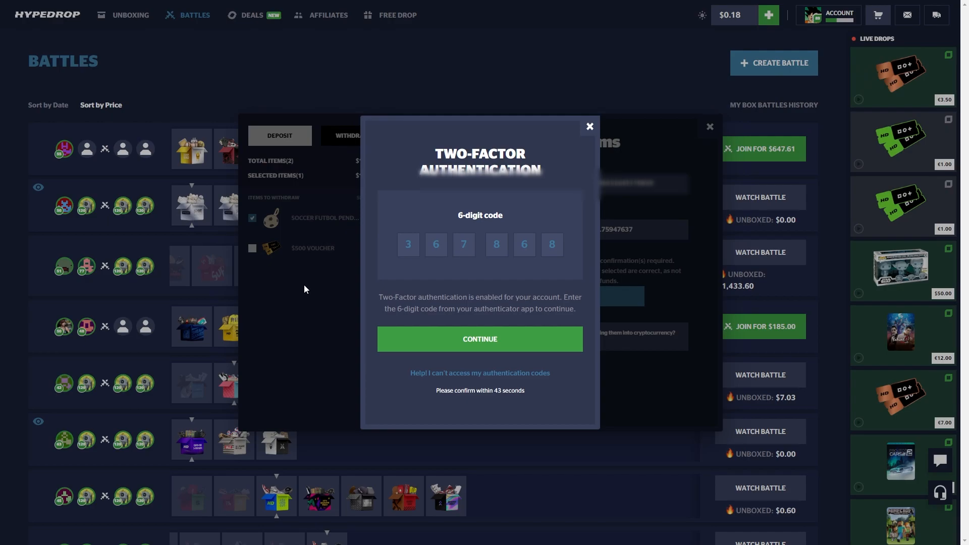
click(480, 339)
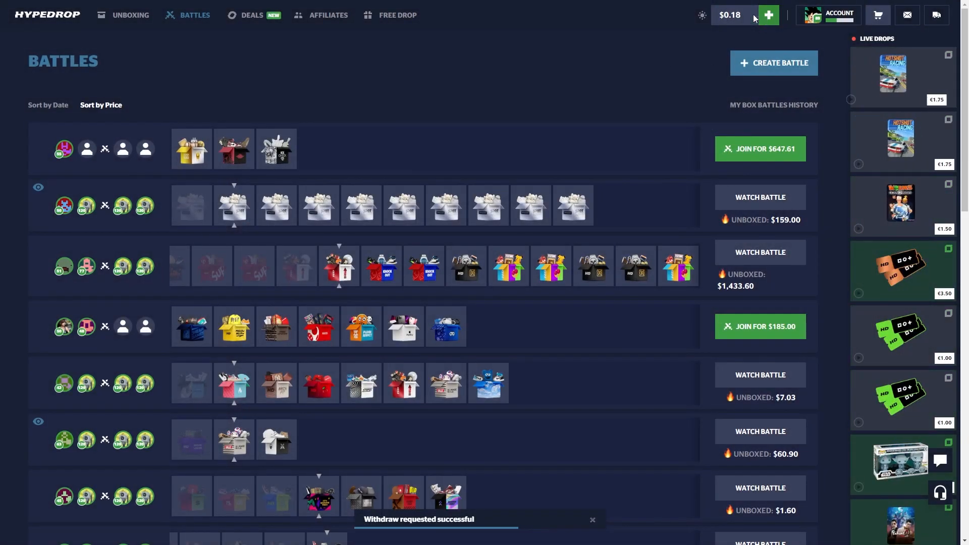
click(767, 16)
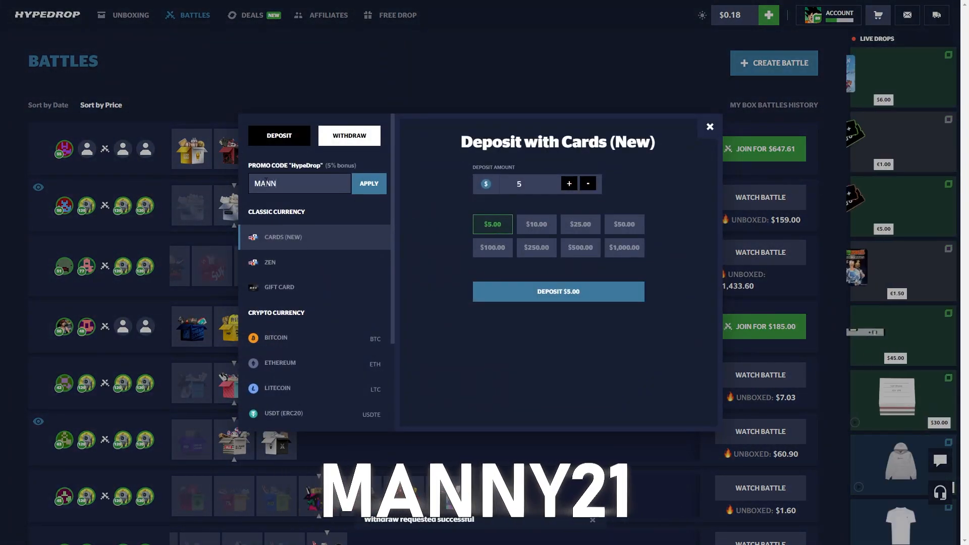